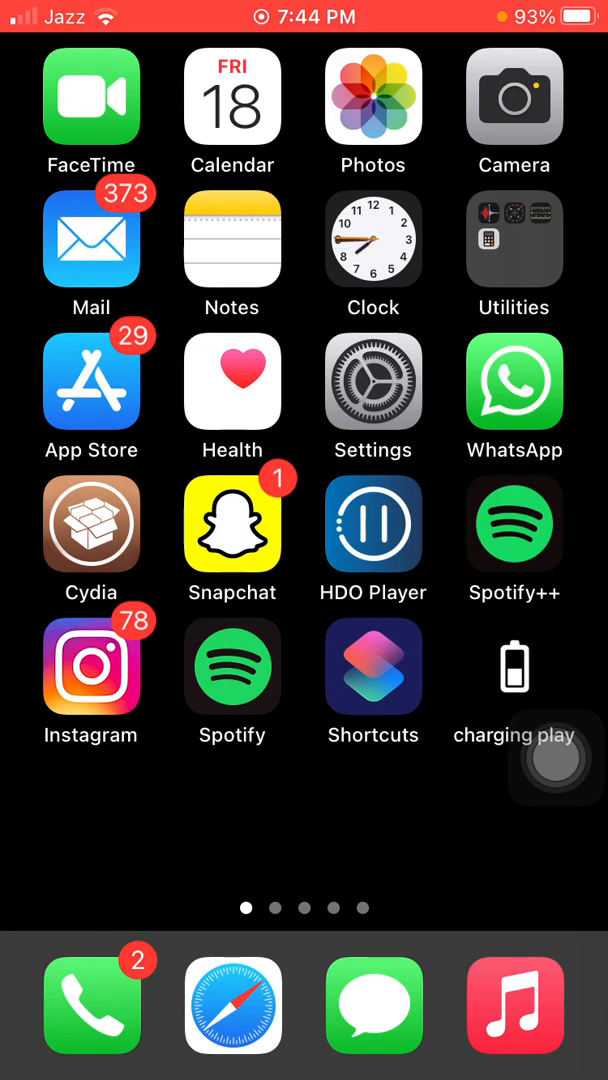
- Switch on Low Data Mode under Mobile Data Options
{"action": "left_click", "coordinate": [373, 380]}
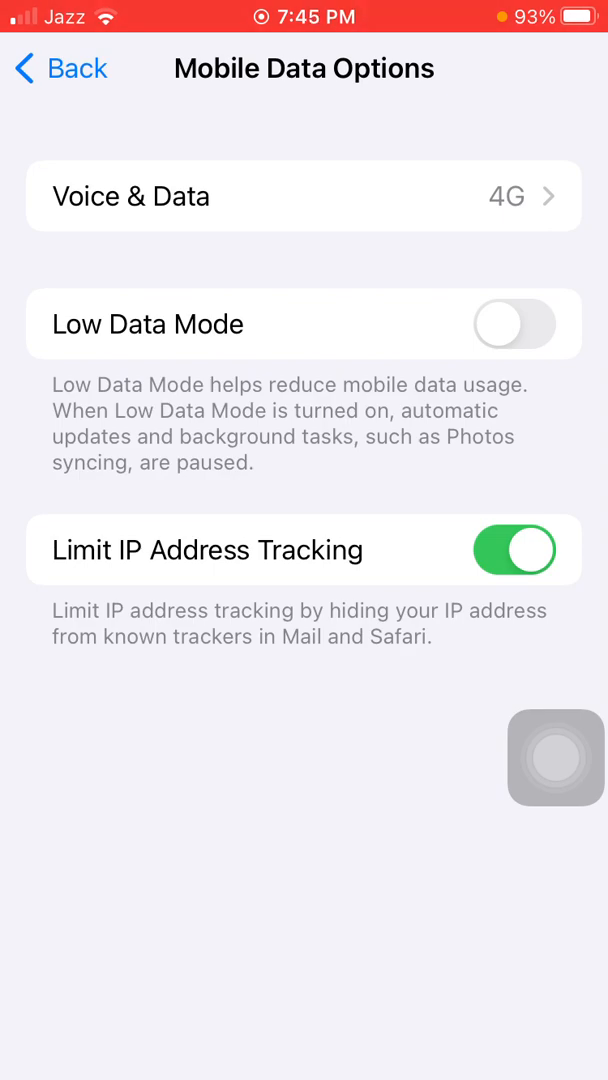
{"action": "left_click", "coordinate": [515, 324]}
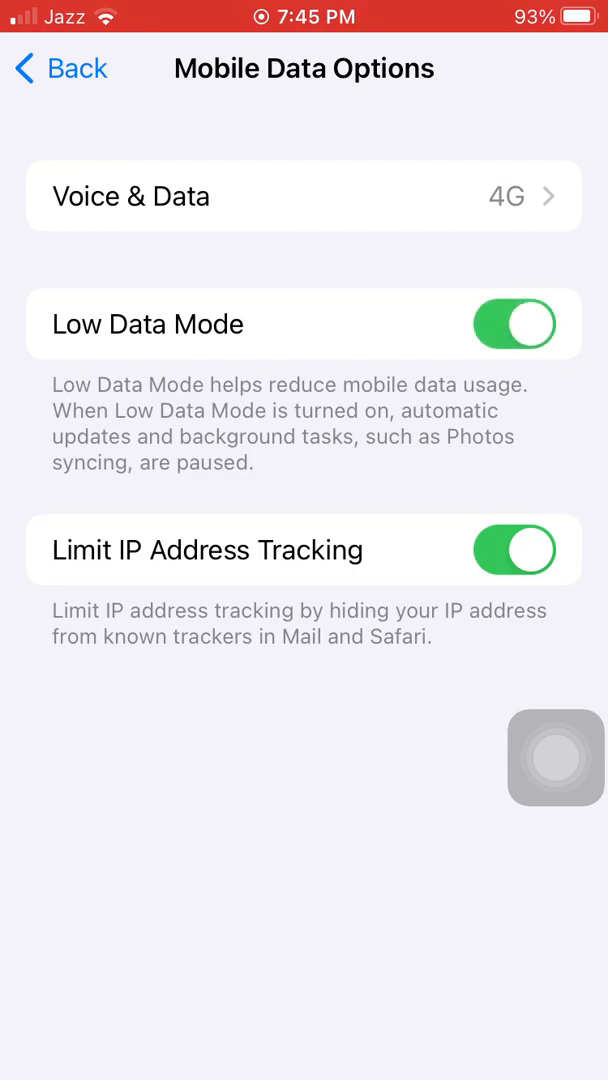
- Set Background App Refresh to Off under General and return to the settings list
{"action": "left_click", "coordinate": [60, 68]}
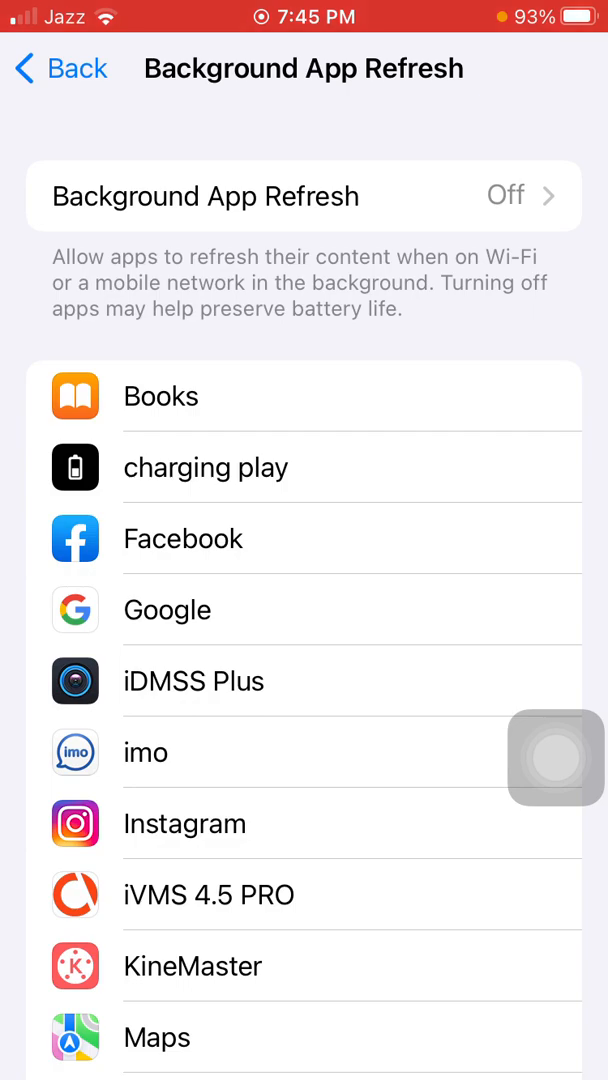
{"action": "left_click", "coordinate": [300, 196]}
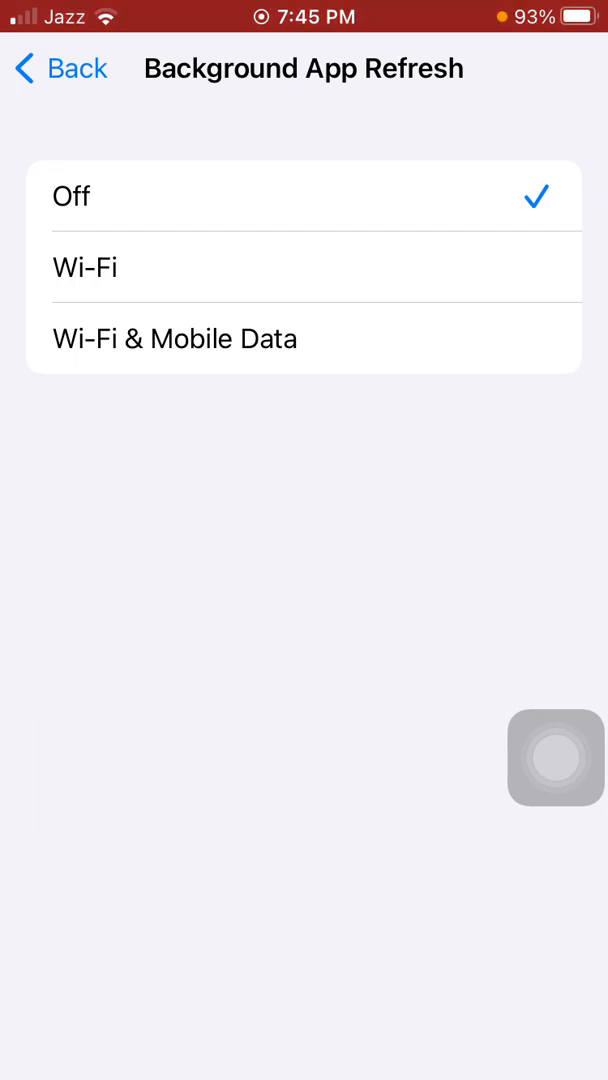
{"action": "left_click", "coordinate": [62, 68]}
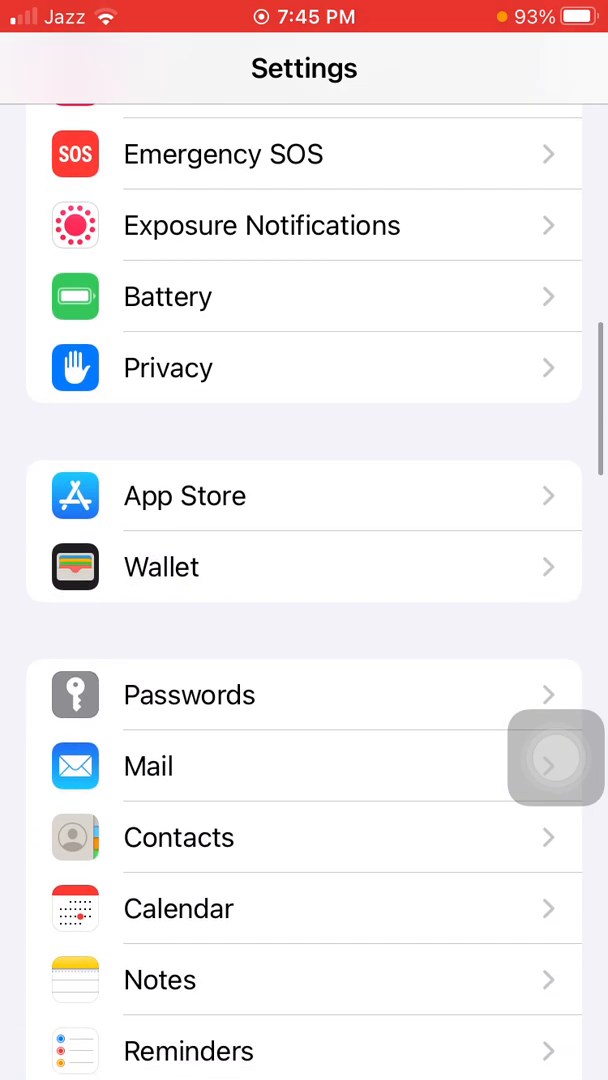
- Leave App Store automatic downloads and updates off and return to the settings list
{"action": "left_click", "coordinate": [304, 495]}
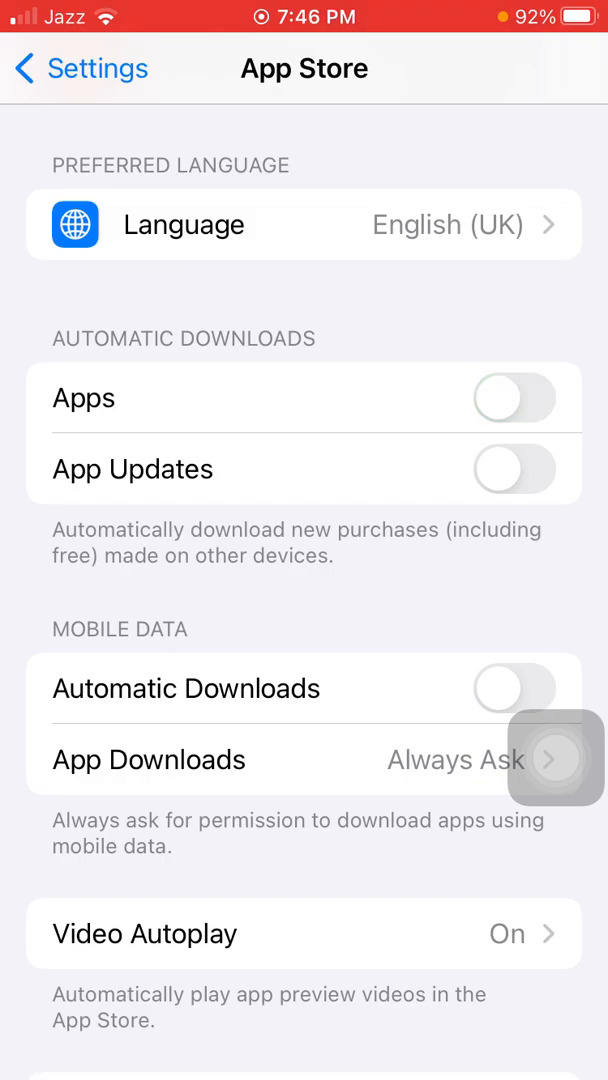
{"action": "left_click", "coordinate": [80, 68]}
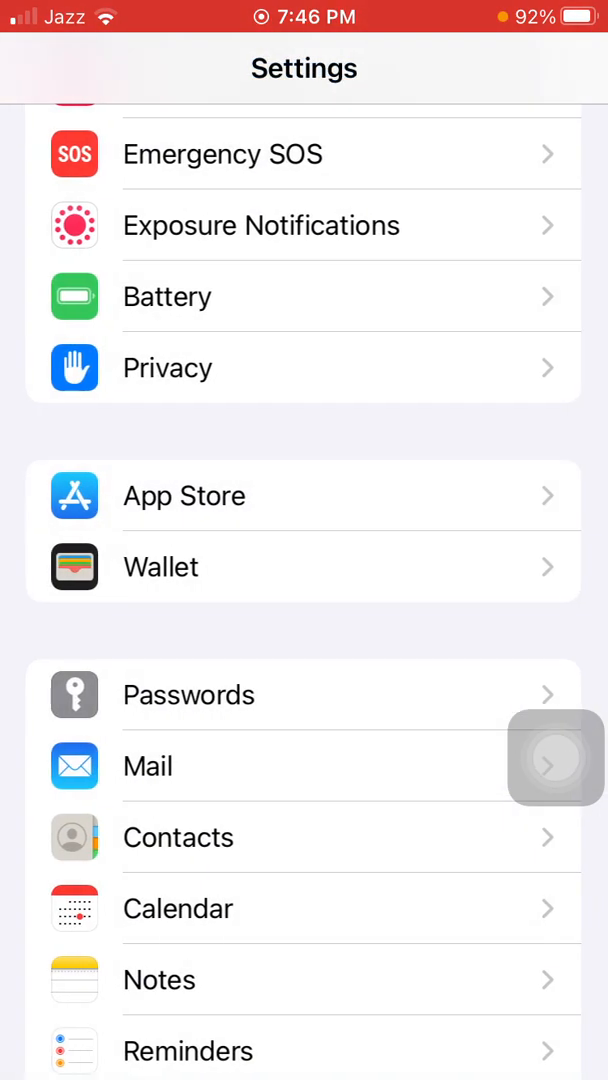
{"action": "scroll", "scroll_direction": "down", "scroll_amount": 3}
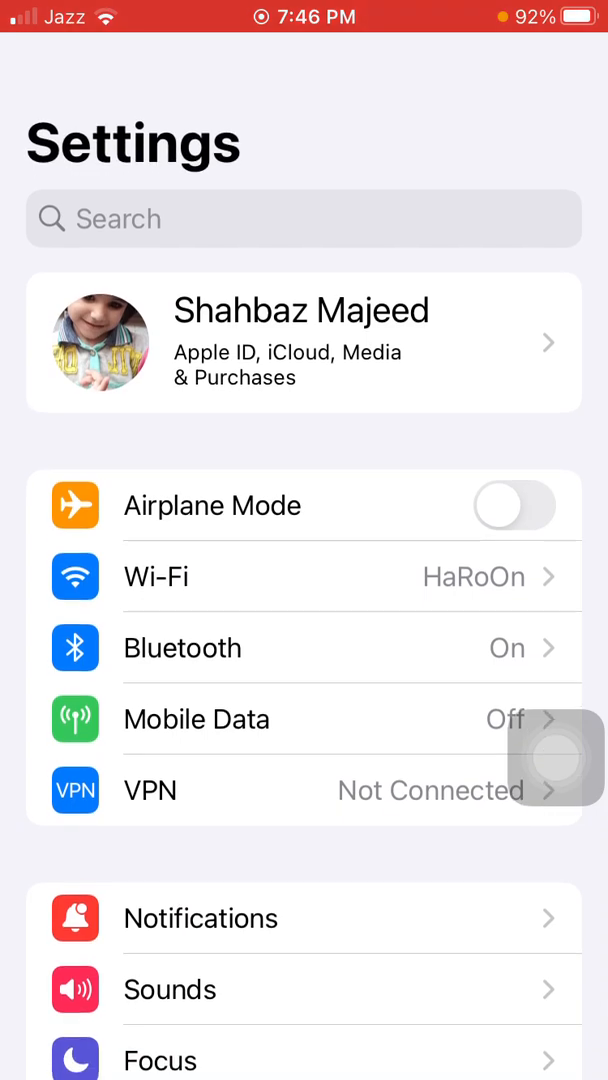
- Go through Apple ID > iCloud to the iCloud Backup page with backup switched off
{"action": "left_click", "coordinate": [304, 343]}
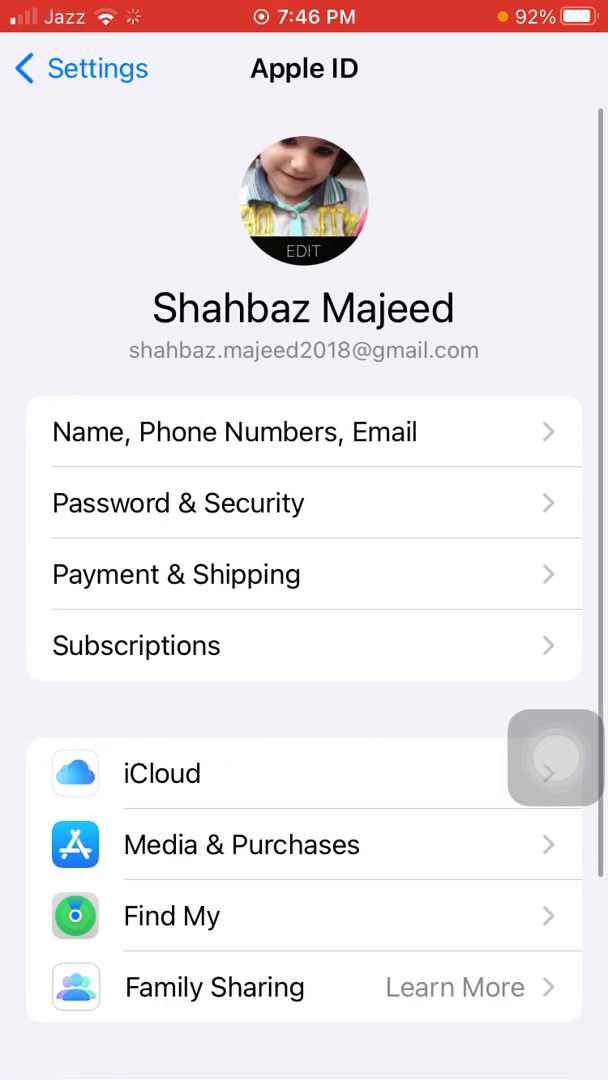
{"action": "left_click", "coordinate": [161, 772]}
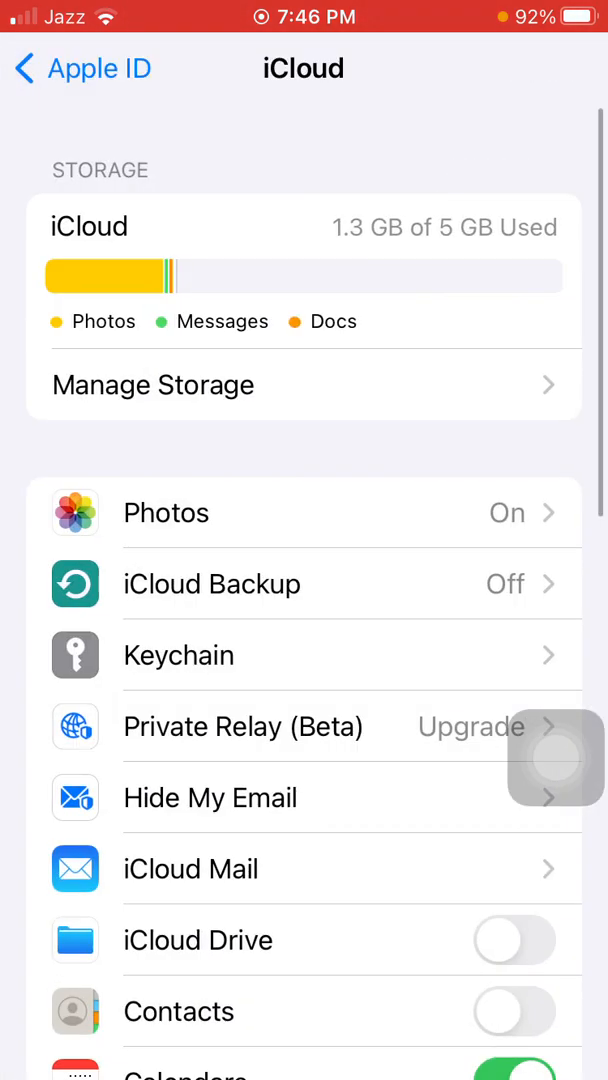
{"action": "scroll", "scroll_direction": "down", "scroll_amount": 3}
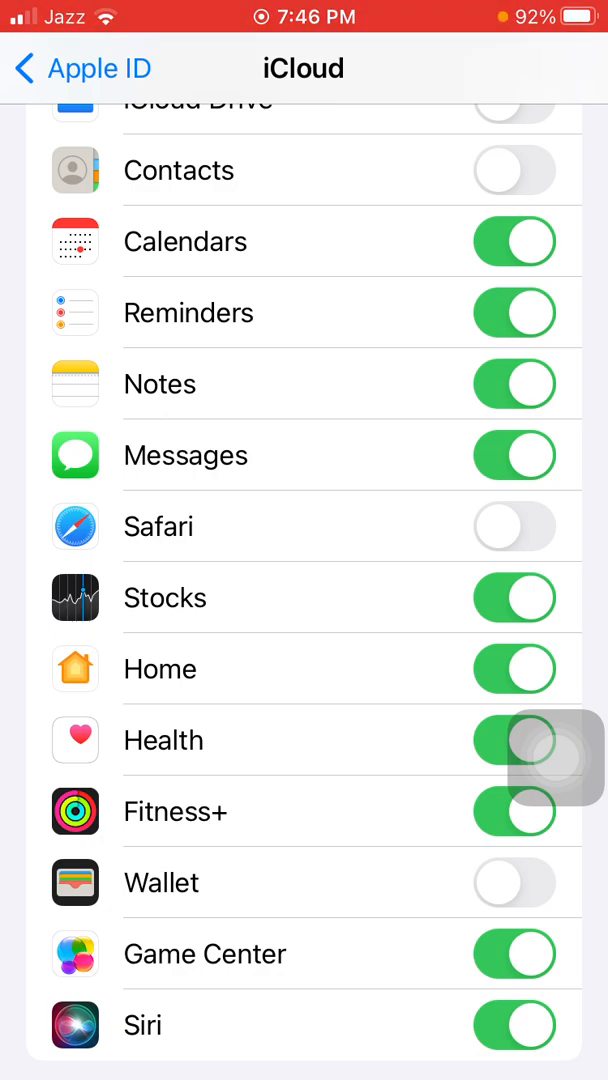
{"action": "scroll", "scroll_direction": "down", "scroll_amount": 3}
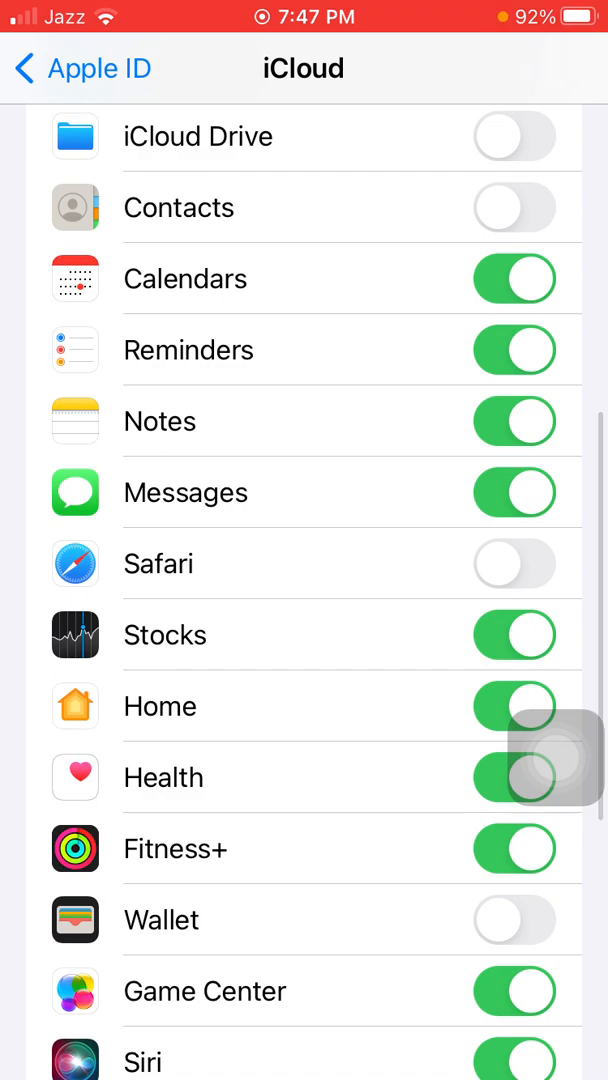
{"action": "scroll", "scroll_direction": "down", "scroll_amount": 3}
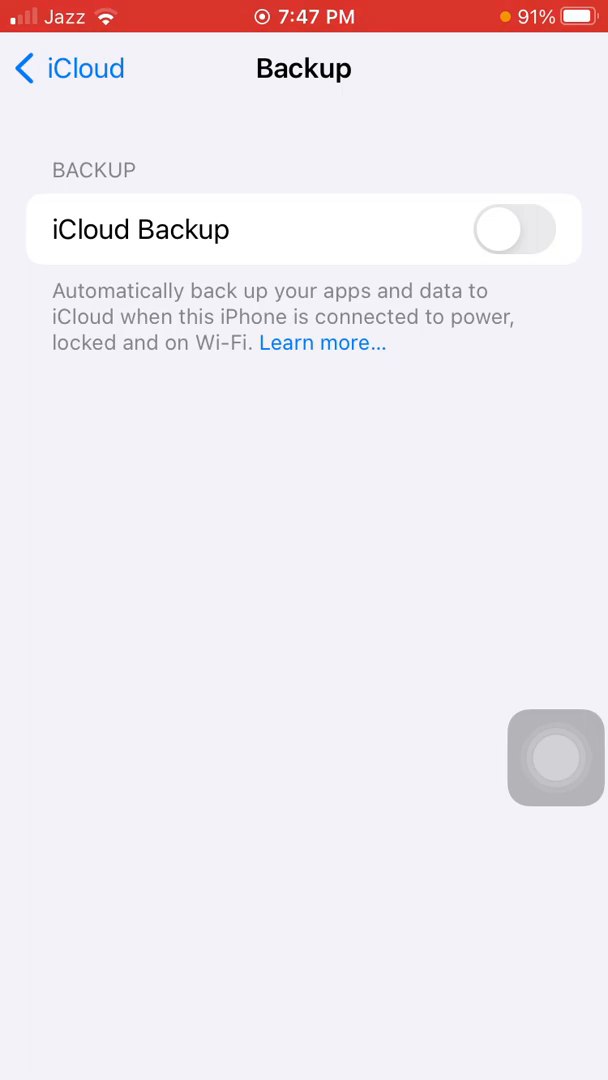
- Review per-app mobile data usage, WhatsApp largest at 321 MB
{"action": "left_click", "coordinate": [50, 68]}
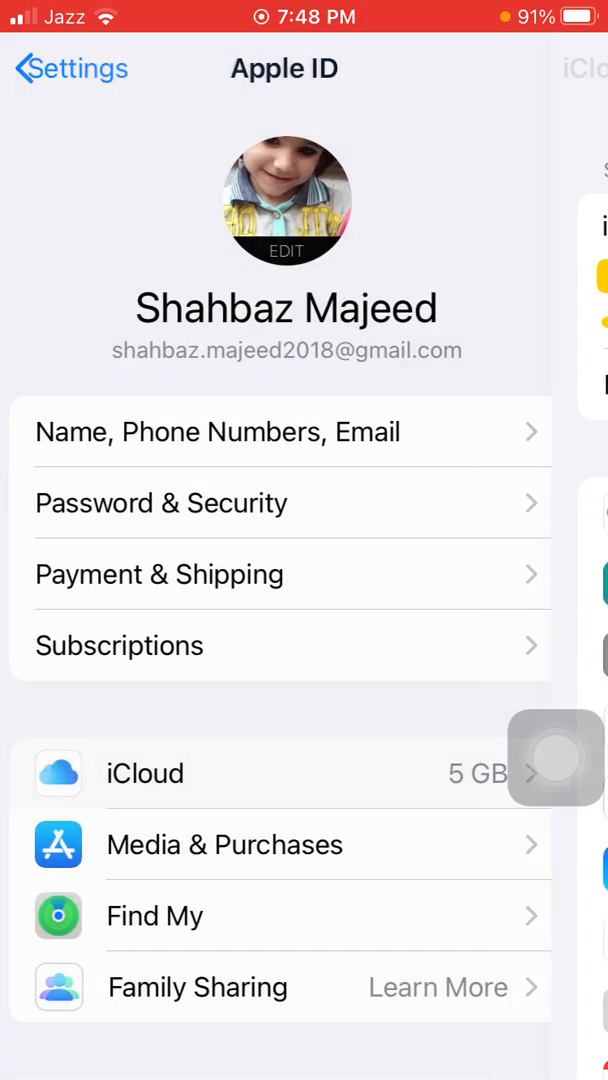
{"action": "left_click", "coordinate": [70, 69]}
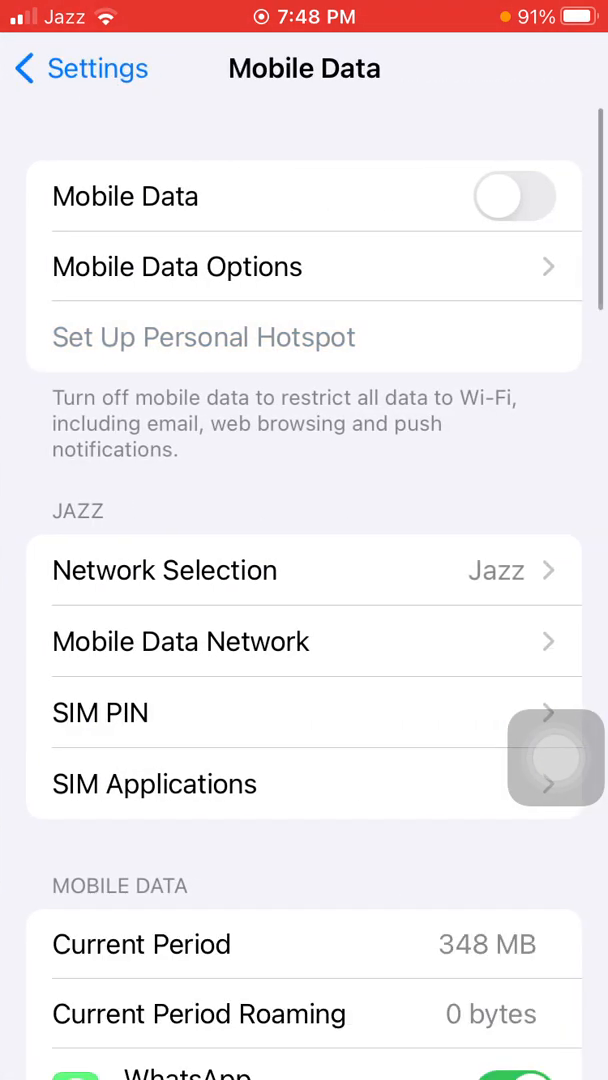
{"action": "scroll", "scroll_direction": "down", "scroll_amount": 3}
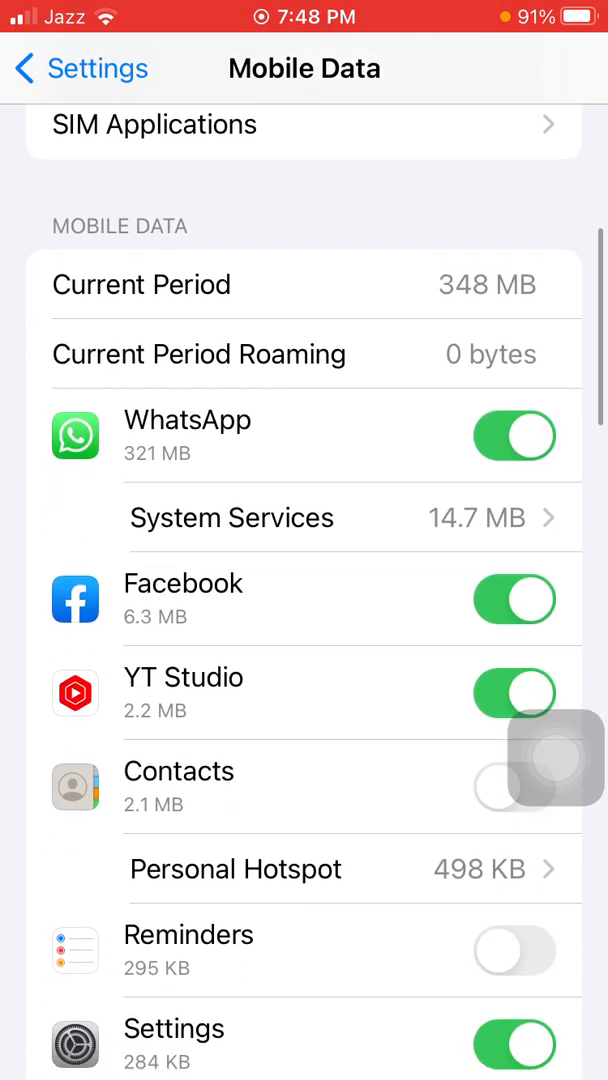
{"action": "scroll", "scroll_direction": "down", "scroll_amount": 3}
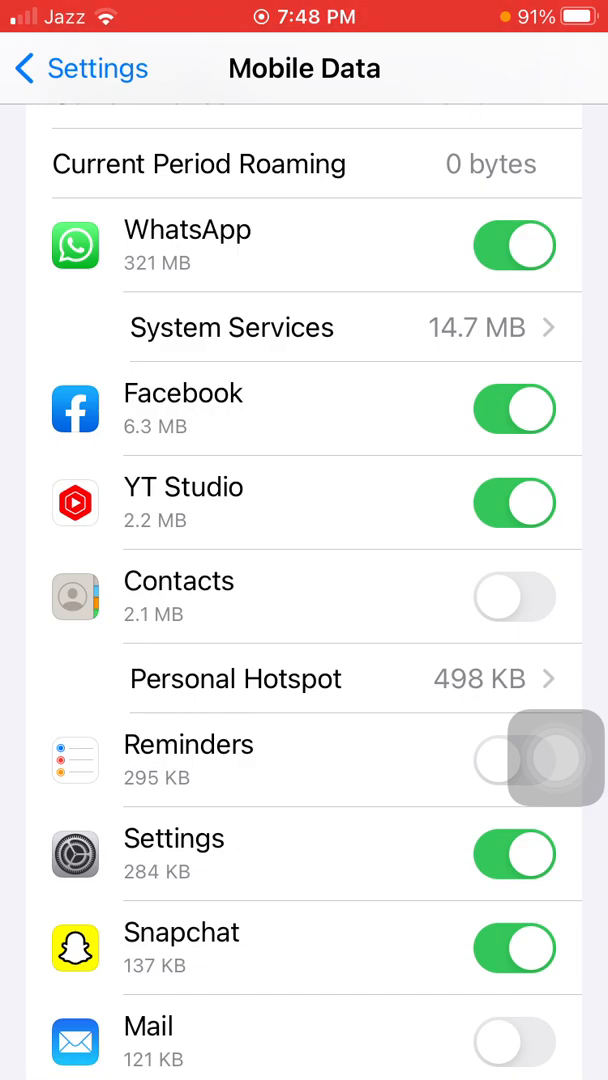
{"action": "scroll", "scroll_direction": "down", "scroll_amount": 3}
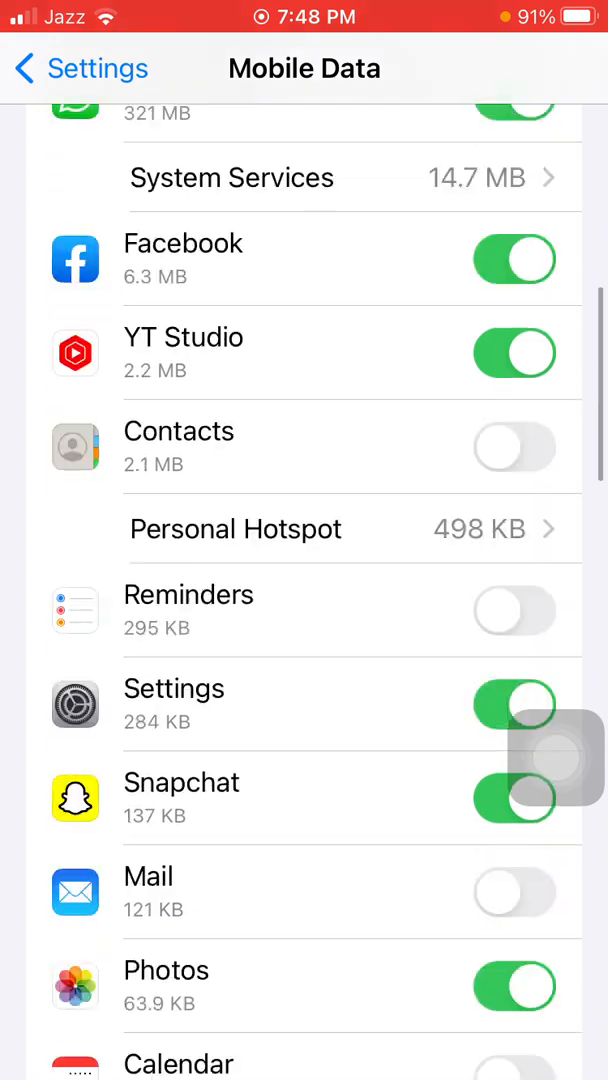
{"action": "scroll", "scroll_direction": "down", "scroll_amount": 3}
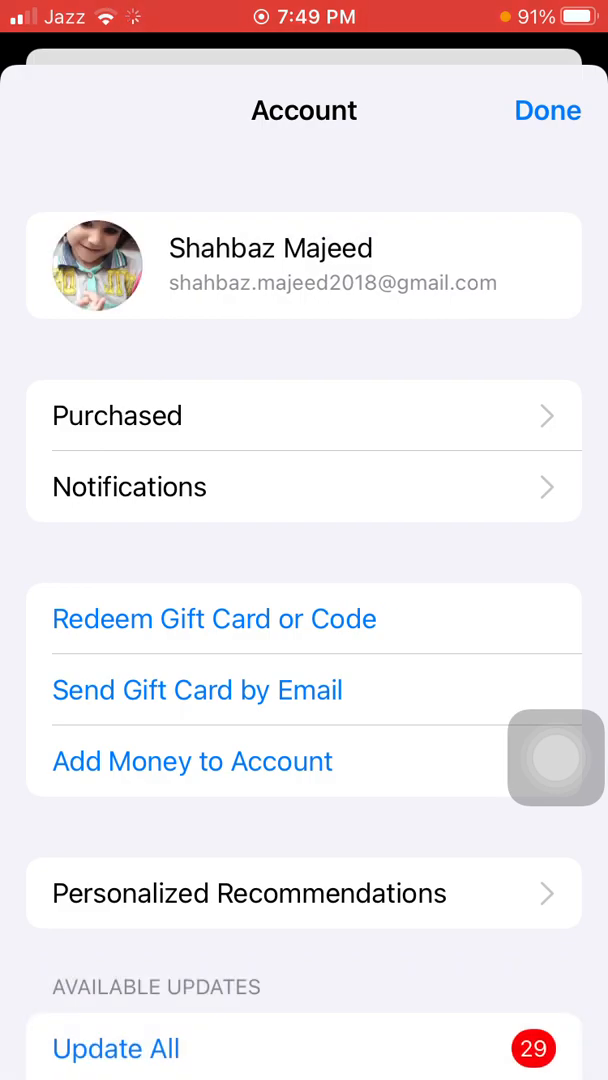
- Look over the 29 pending App Store updates without installing, then return home
{"action": "scroll", "scroll_direction": "down", "scroll_amount": 3}
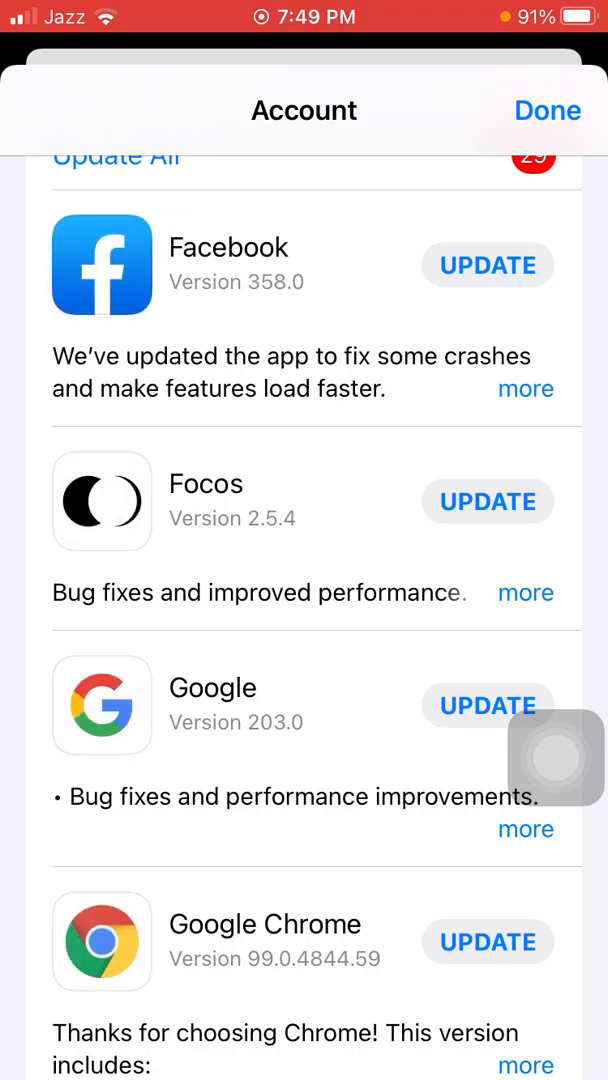
{"action": "scroll", "scroll_direction": "down", "scroll_amount": 3}
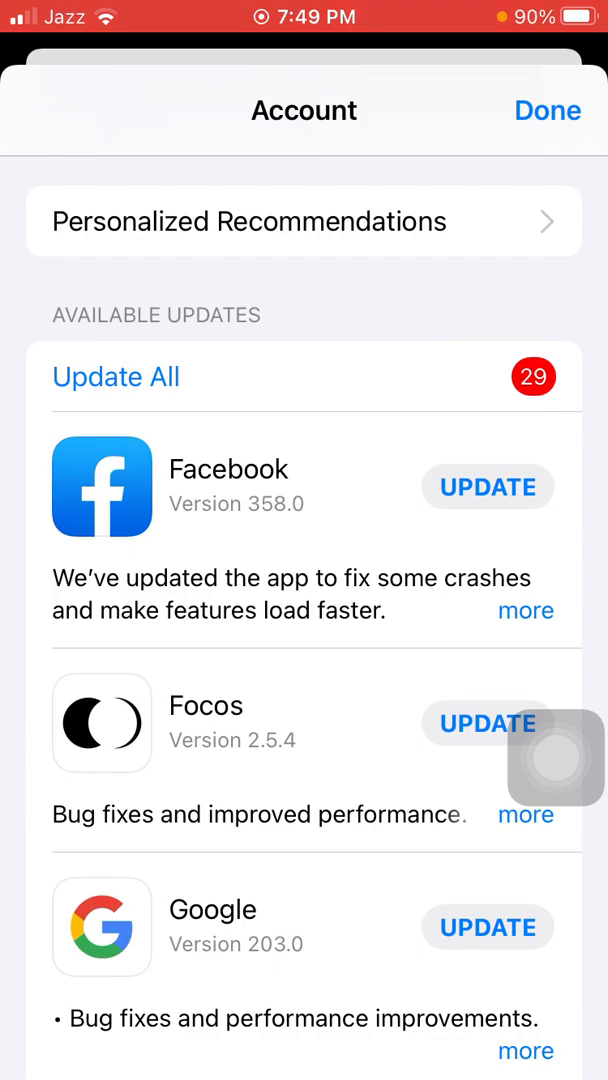
{"action": "left_click", "coordinate": [547, 110]}
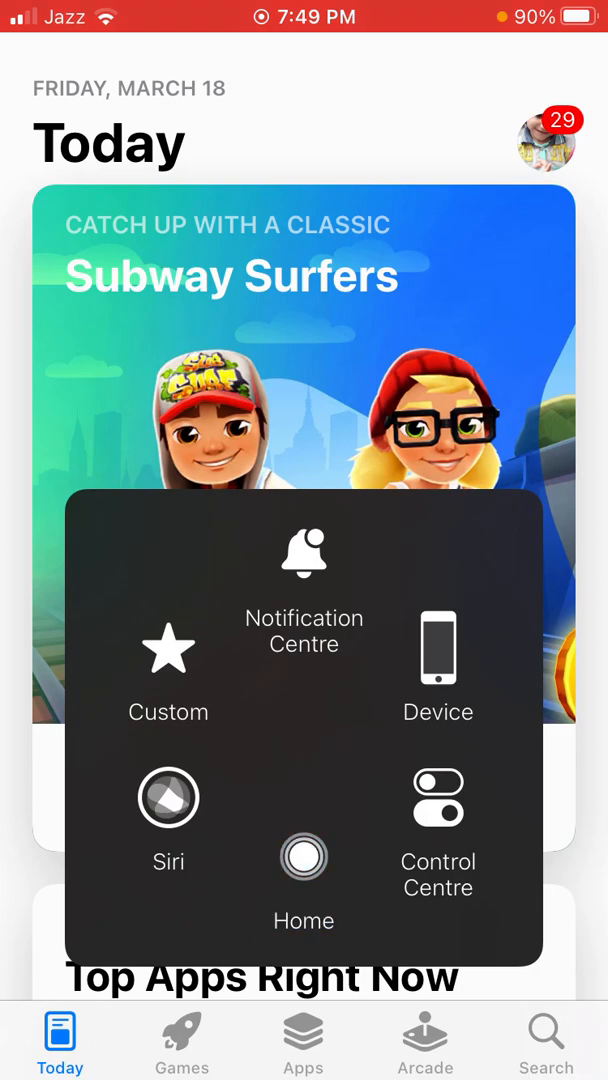
{"action": "left_click", "coordinate": [304, 857]}
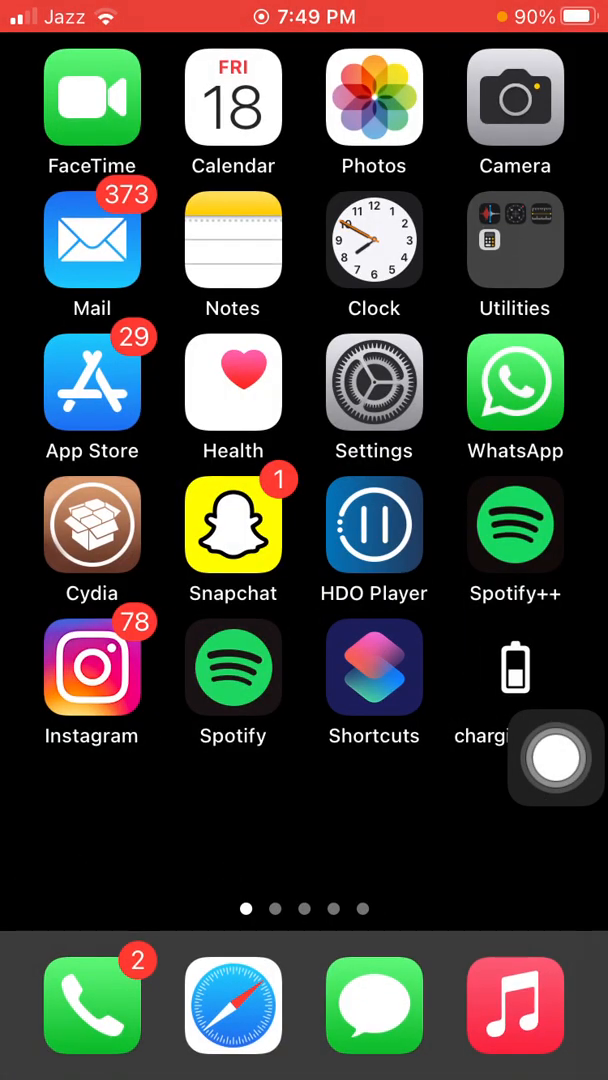